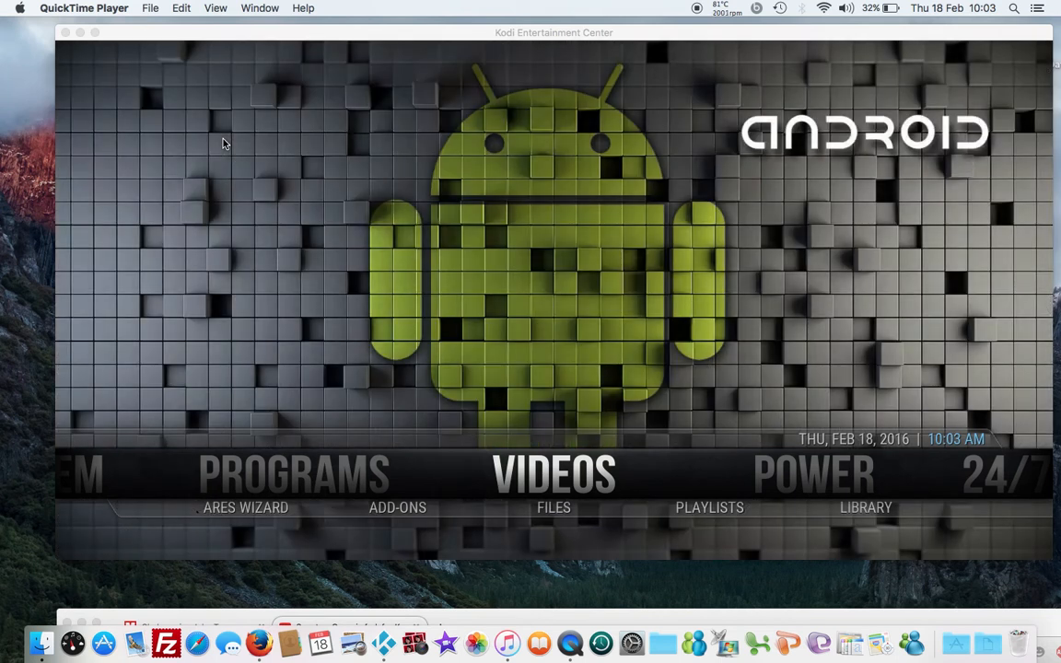
{"action": "mouse_move", "coordinate": [530, 475]}
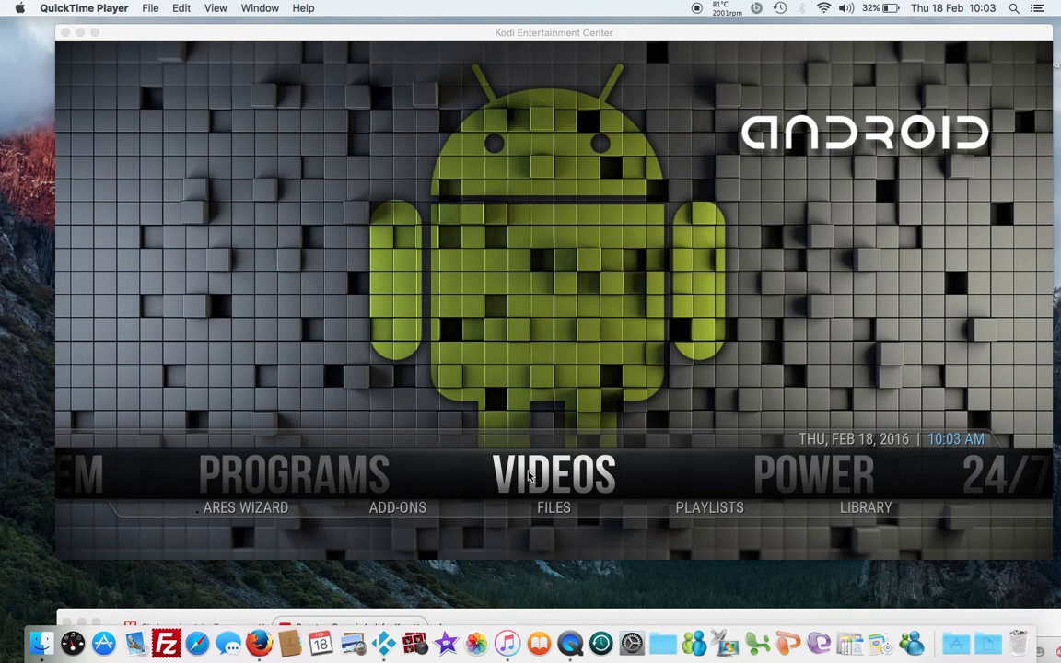
{"action": "mouse_move", "coordinate": [423, 507]}
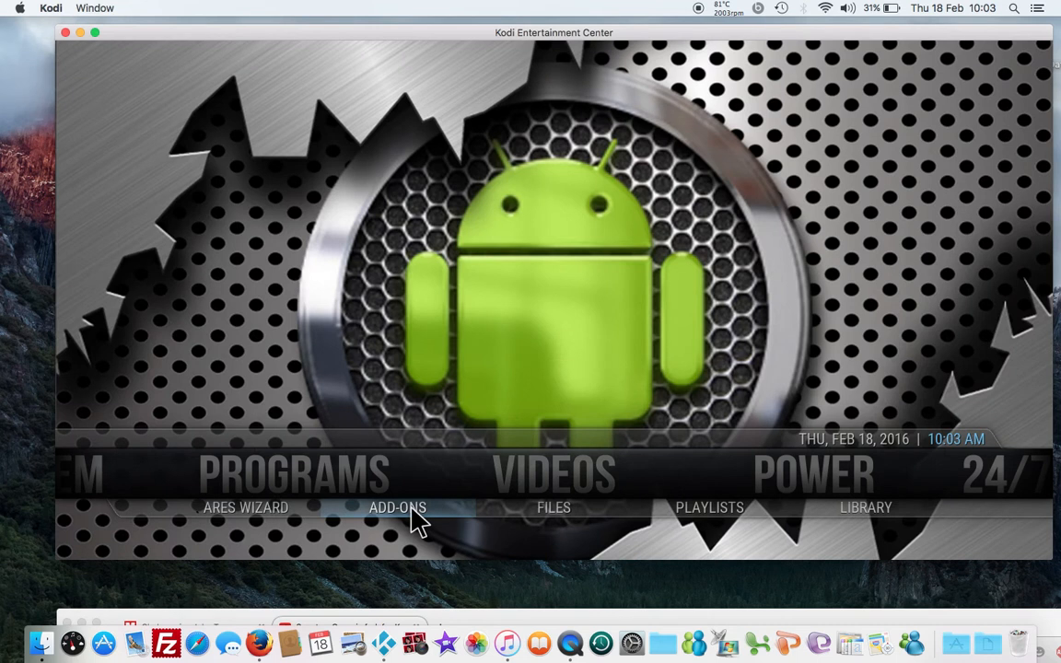
Show the Specto add-on's information page from the video add-ons collection
{"action": "left_click", "coordinate": [398, 509]}
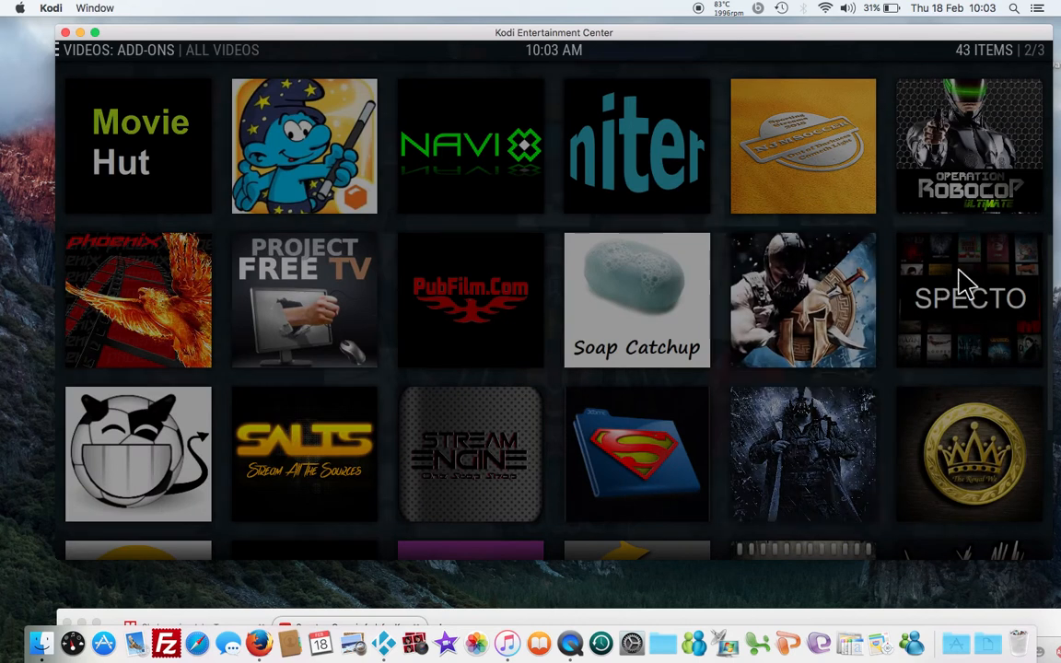
{"action": "mouse_move", "coordinate": [967, 298]}
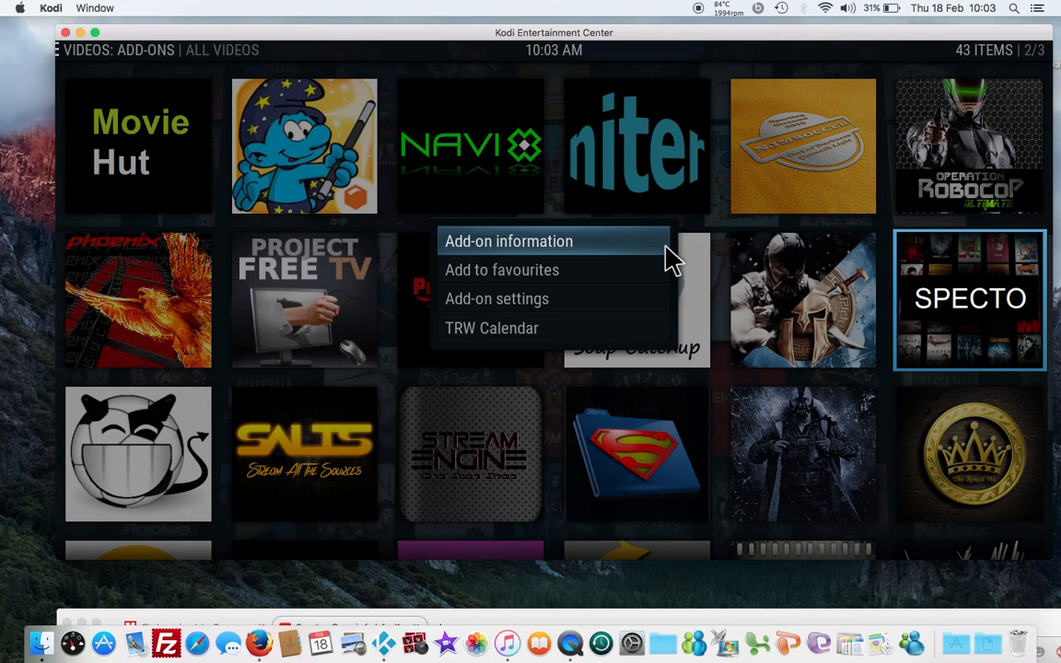
{"action": "left_click", "coordinate": [508, 239]}
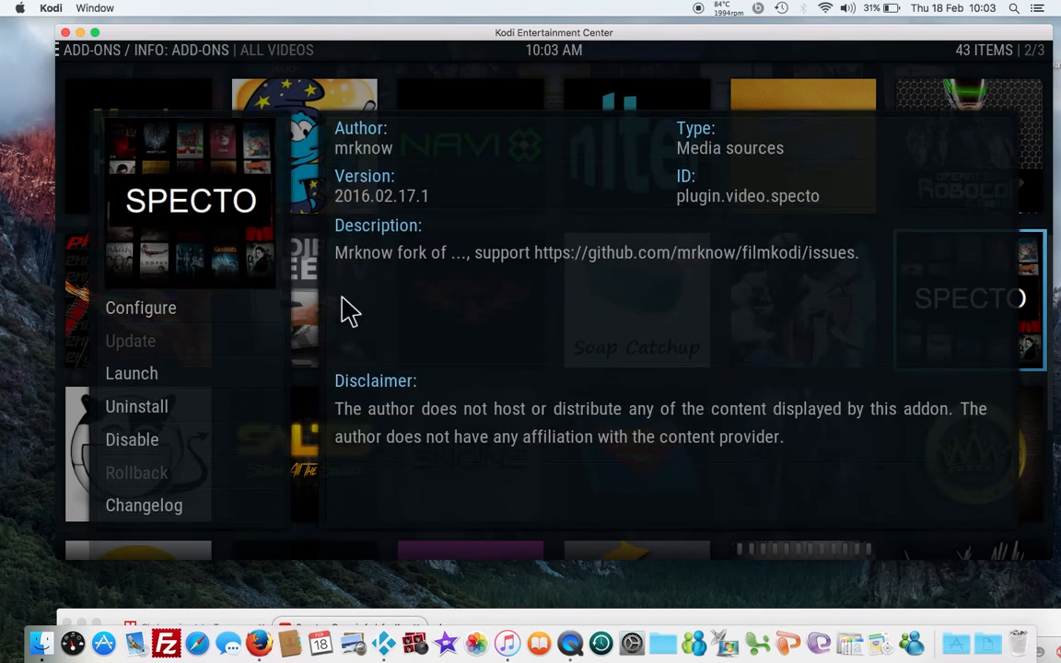
Enter Specto's settings, glance at Playback and return to the General section
{"action": "left_click", "coordinate": [140, 307]}
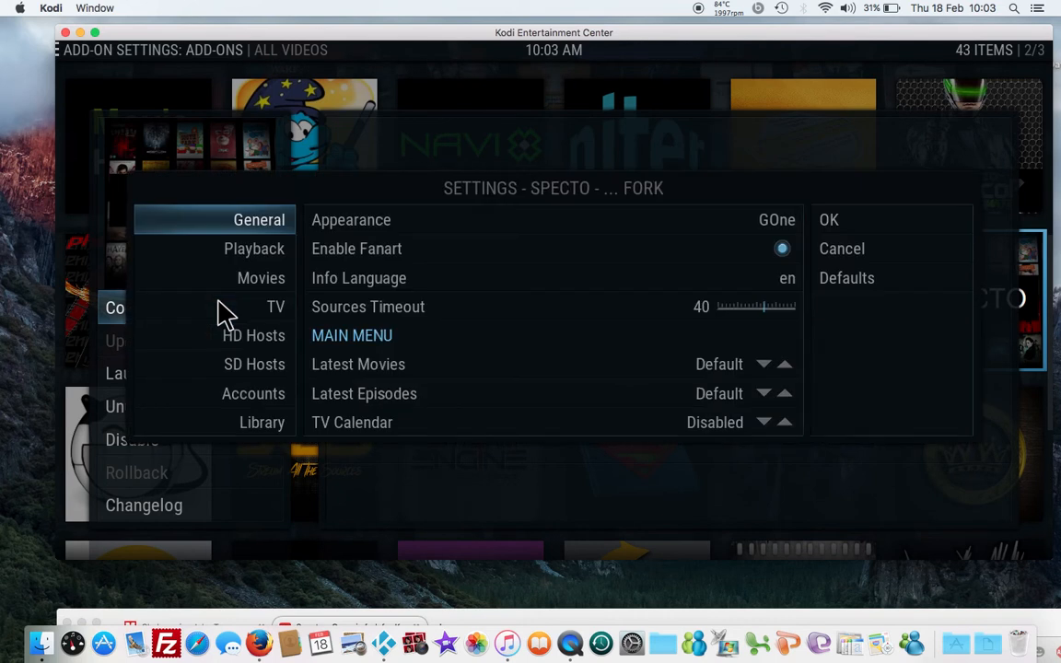
{"action": "left_click", "coordinate": [254, 249]}
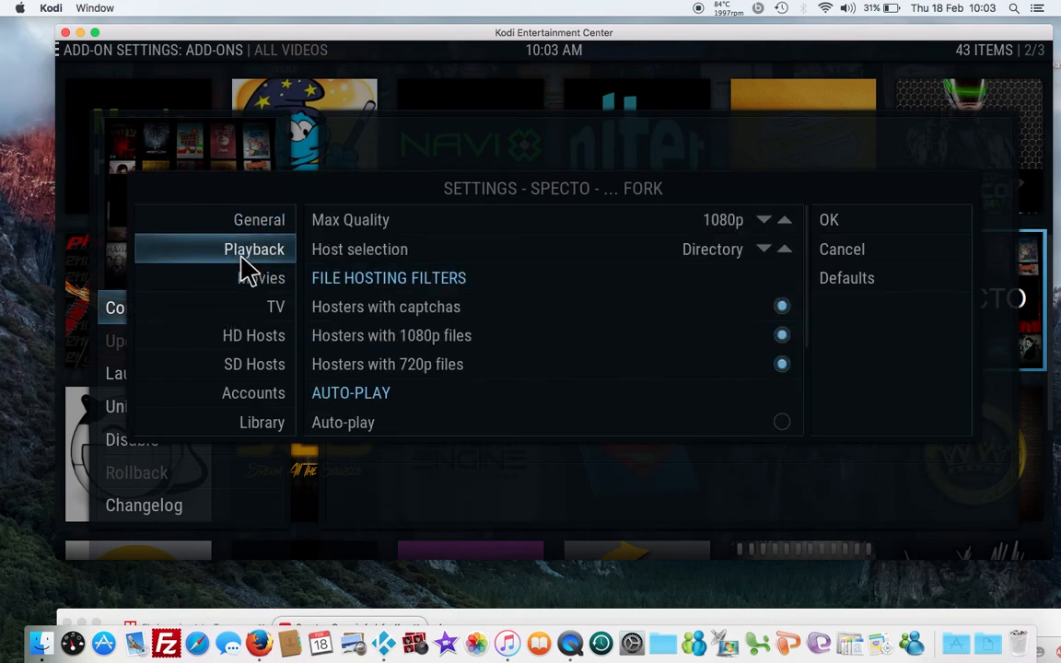
{"action": "left_click", "coordinate": [258, 219]}
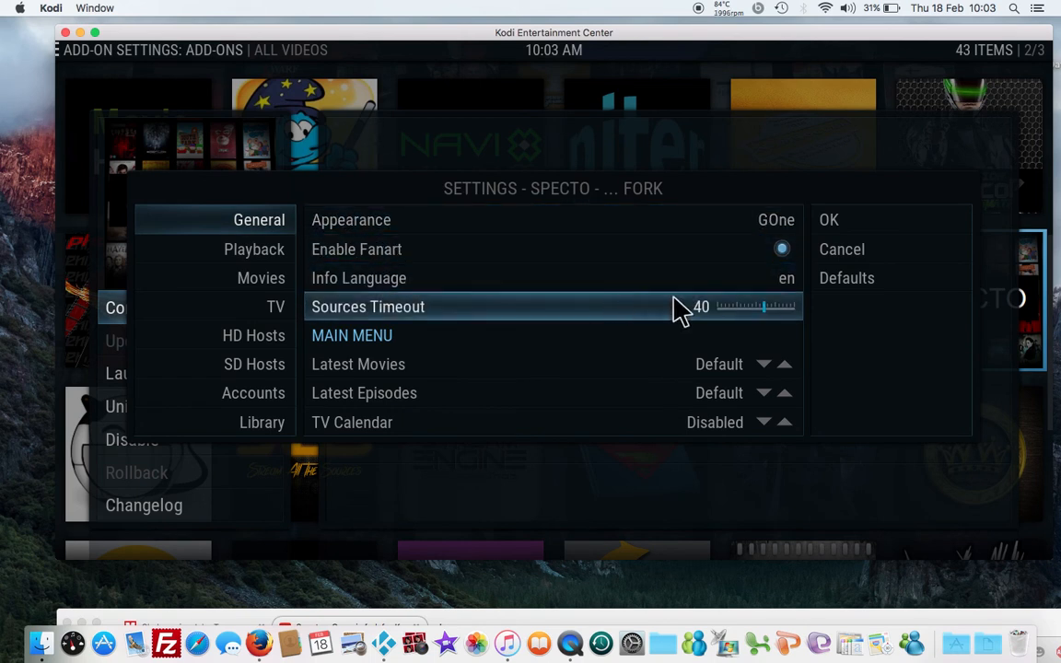
{"action": "mouse_move", "coordinate": [722, 312]}
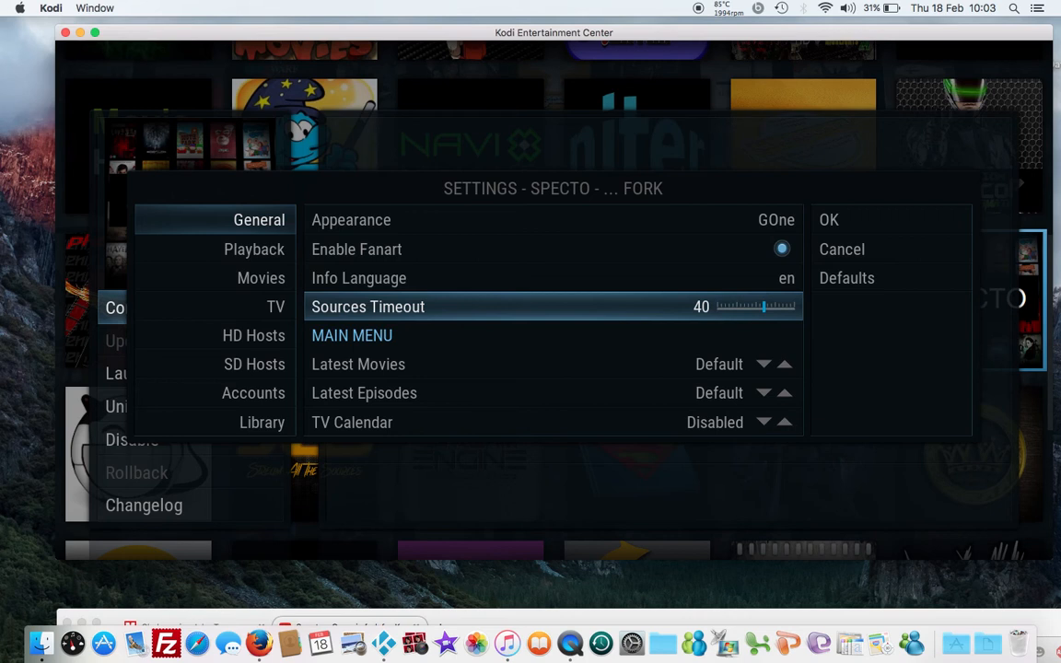
{"action": "mouse_move", "coordinate": [790, 324]}
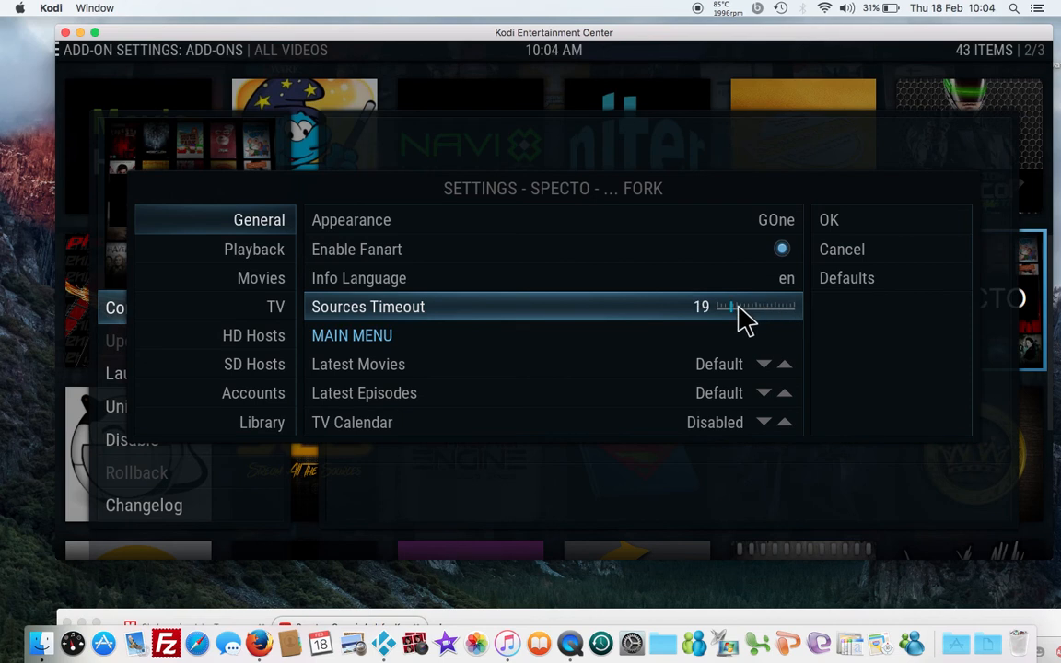
Adjust the Sources Timeout slider to about 20 and leave the settings
{"action": "left_click", "coordinate": [733, 306]}
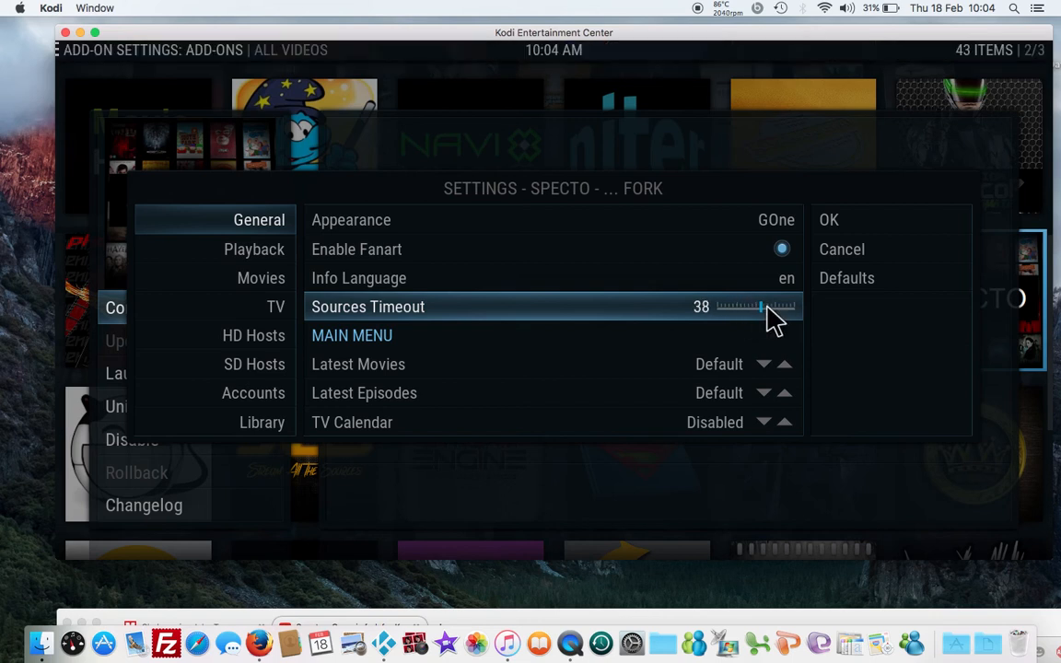
{"action": "left_click_drag", "start_coordinate": [765, 305], "coordinate": [737, 306]}
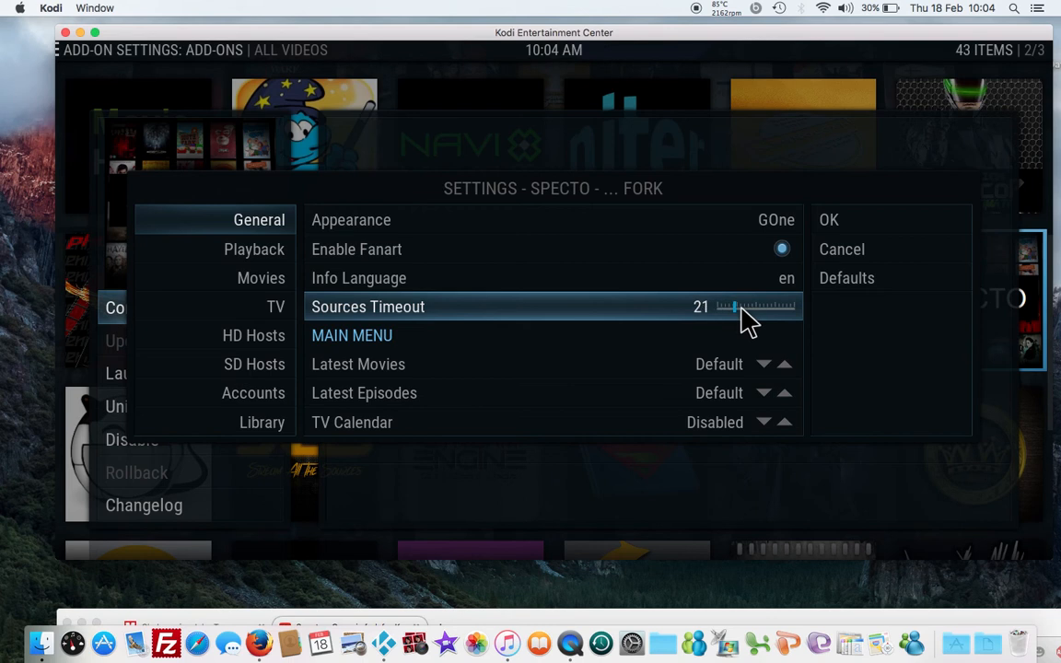
{"action": "left_click", "coordinate": [733, 306]}
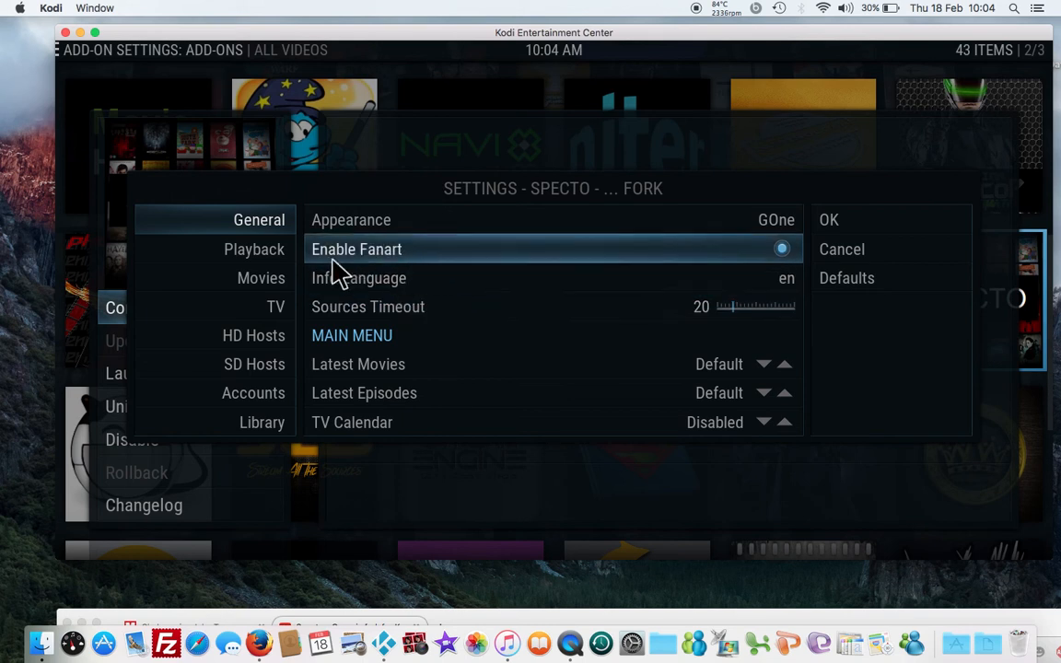
{"action": "left_click", "coordinate": [254, 249]}
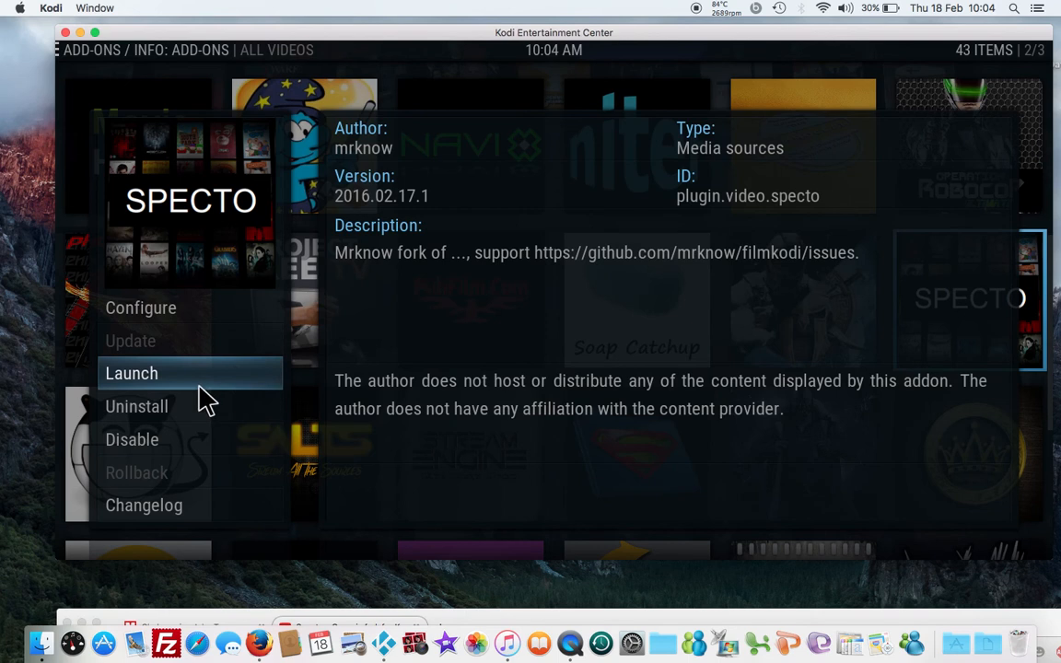
Launch Specto, enter TV Shows and start a search with "hip" entered
{"action": "left_click", "coordinate": [133, 372]}
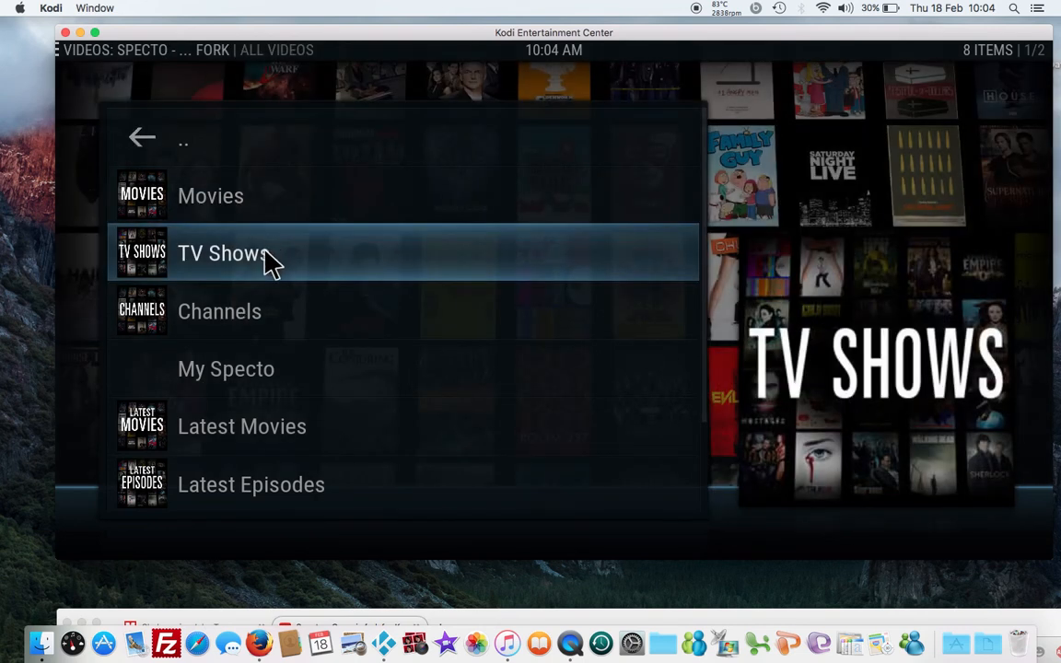
{"action": "left_click", "coordinate": [221, 254]}
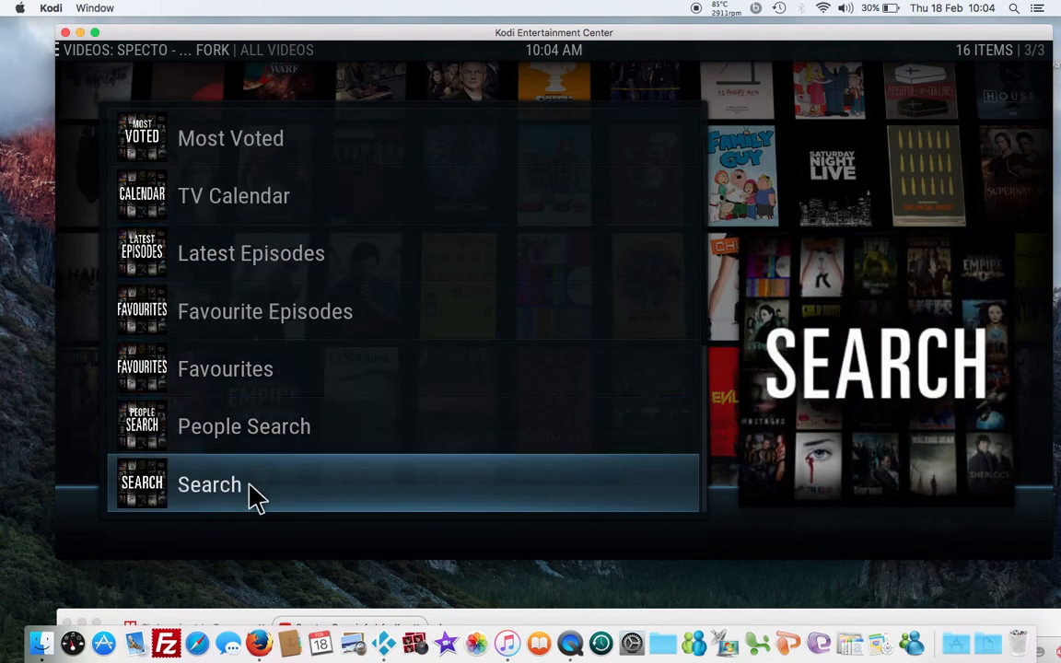
{"action": "left_click", "coordinate": [210, 484]}
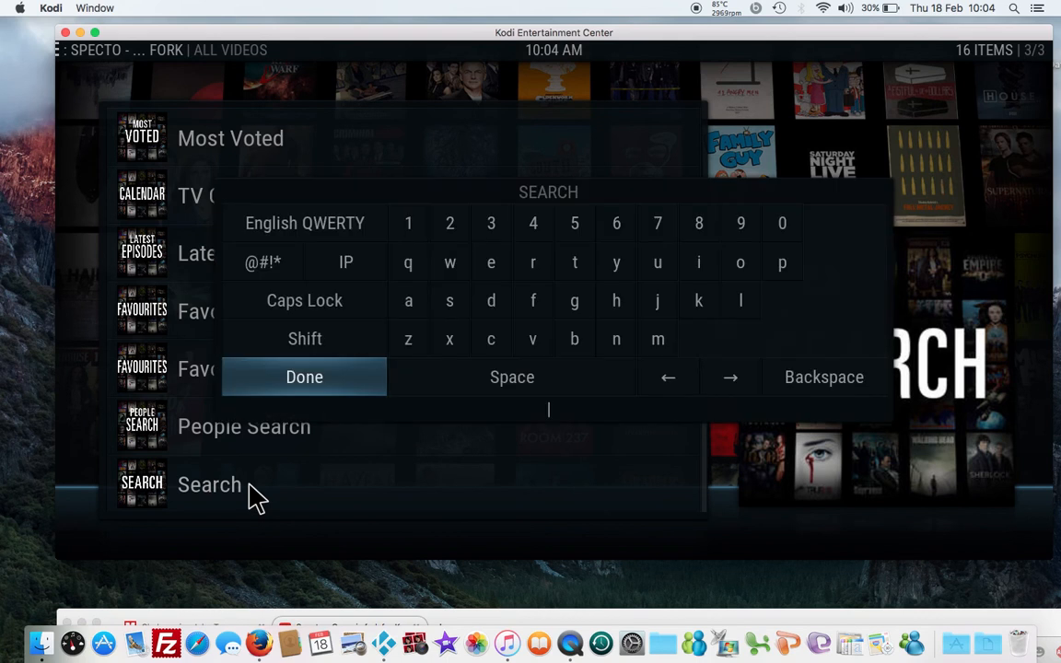
{"action": "type", "text": "hip"}
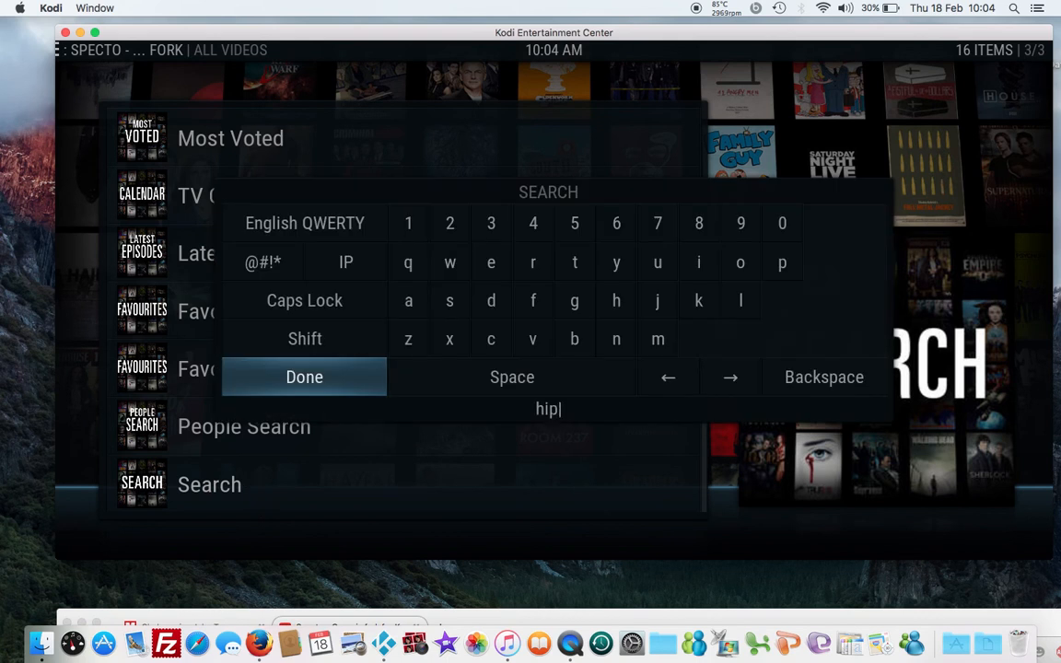
Run the "hip" search, choose Love & Hip Hop and list its Season 2 episodes
{"action": "left_click", "coordinate": [304, 376]}
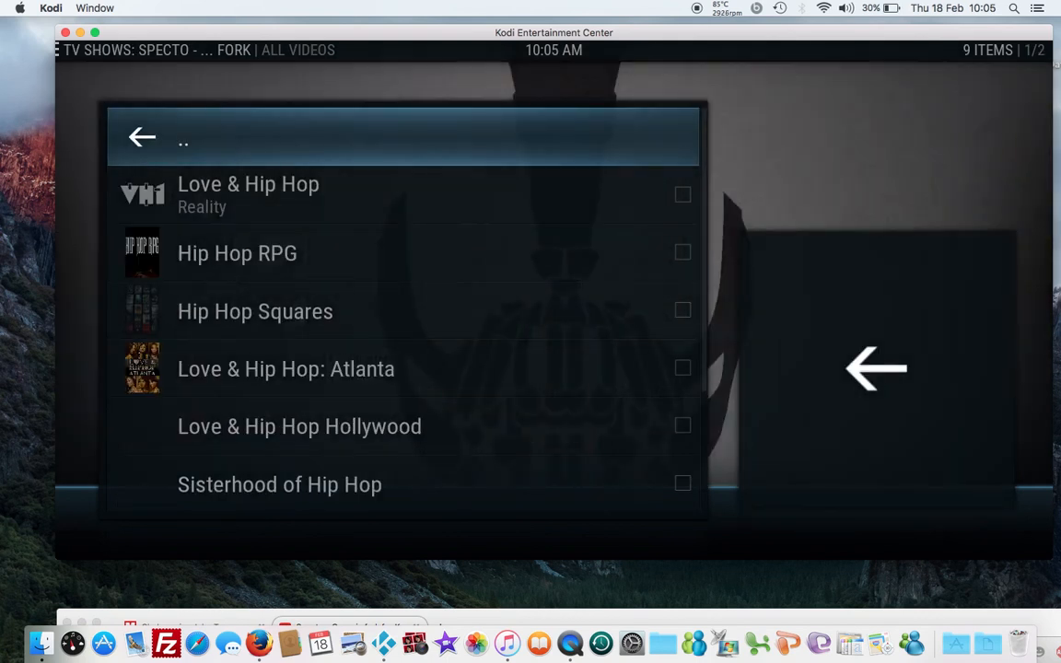
{"action": "mouse_move", "coordinate": [358, 188]}
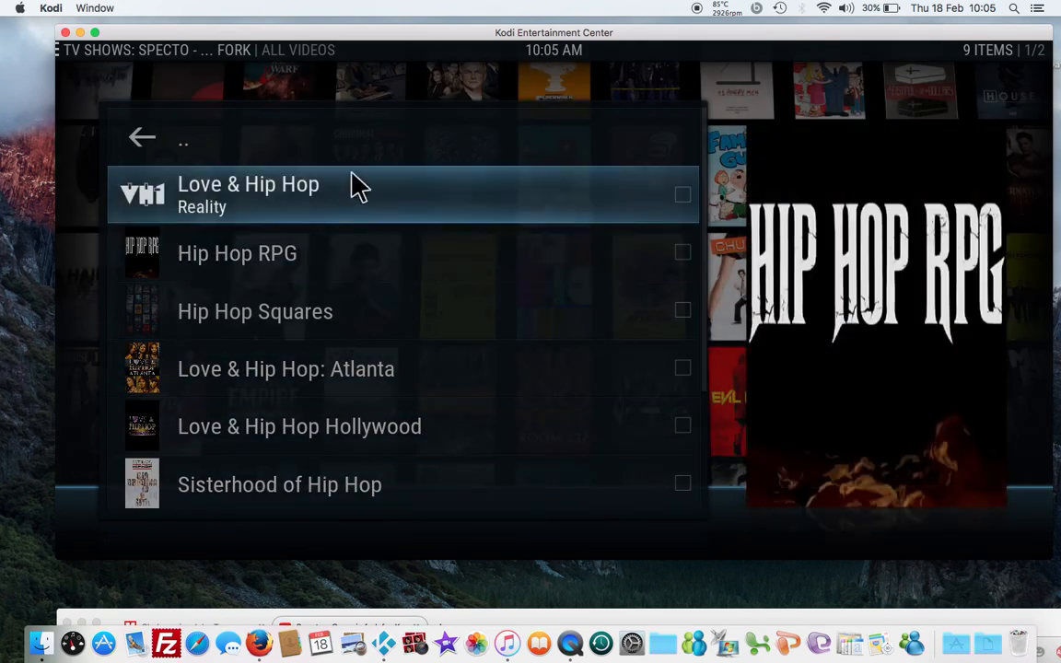
{"action": "left_click", "coordinate": [248, 195]}
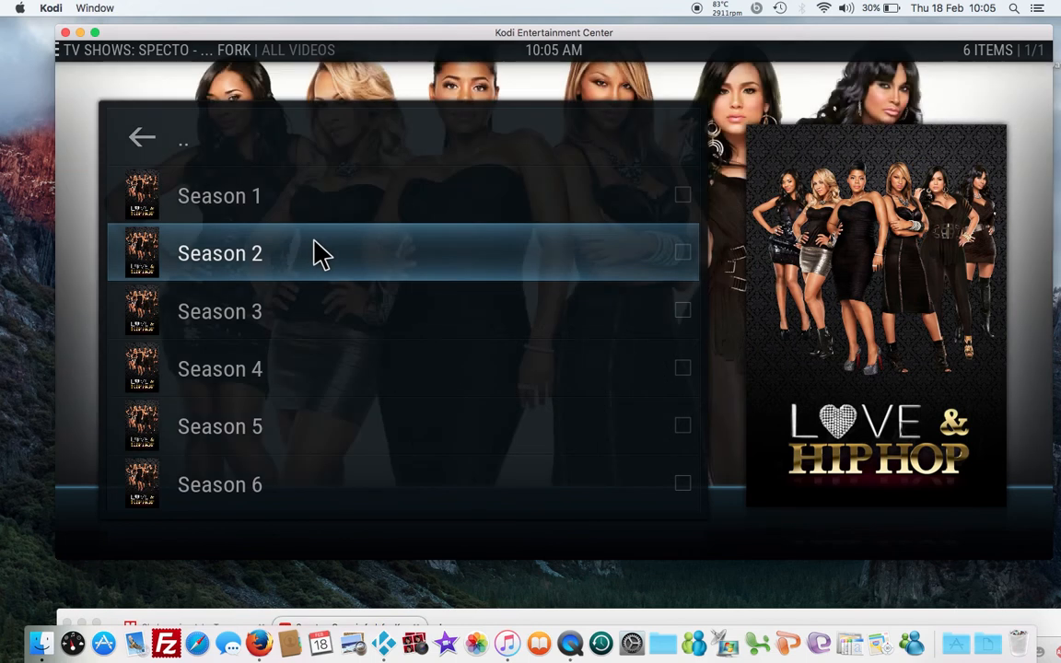
{"action": "left_click", "coordinate": [219, 254]}
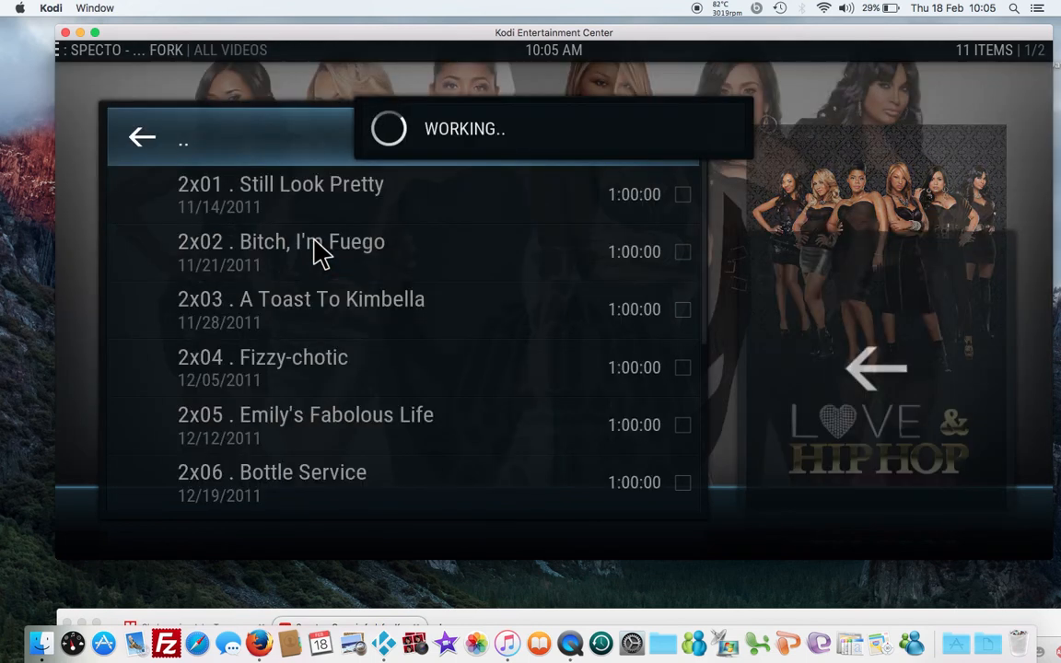